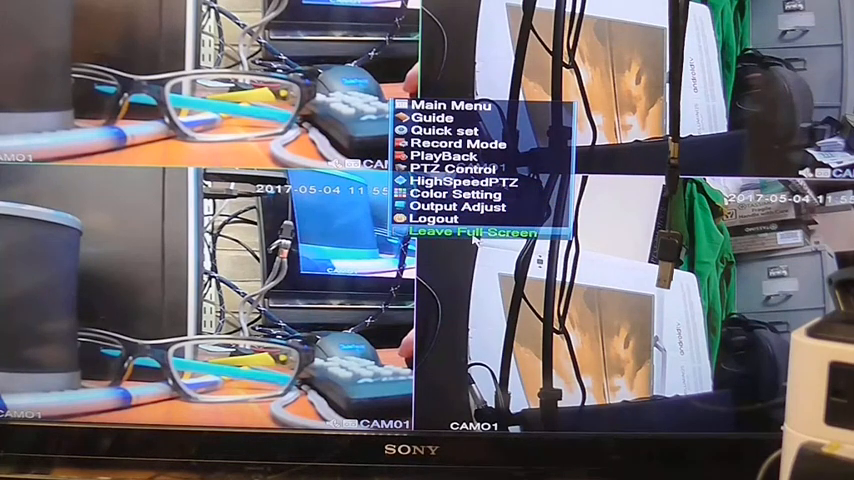
- Take the camera grid out of full screen and launch the Guide configuration wizard
left_click(472, 233)
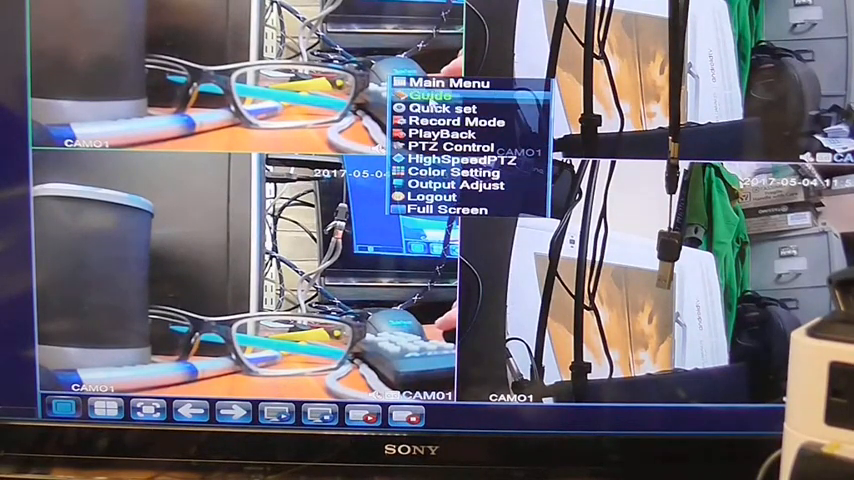
left_click(426, 94)
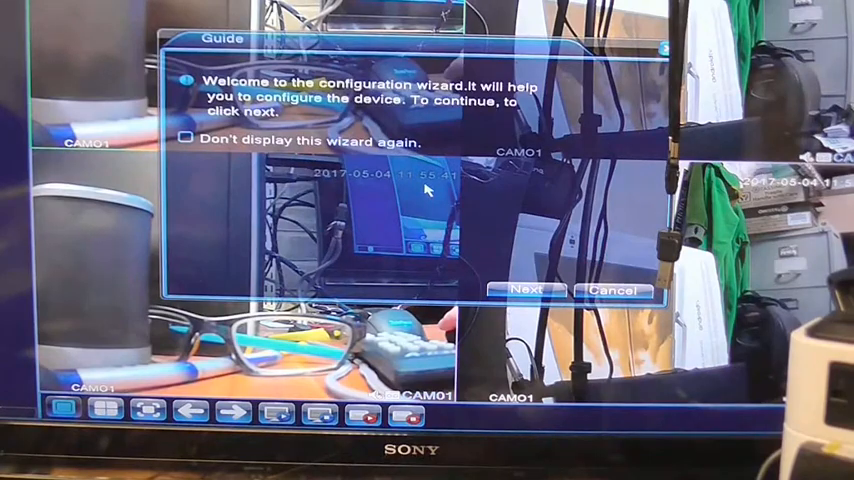